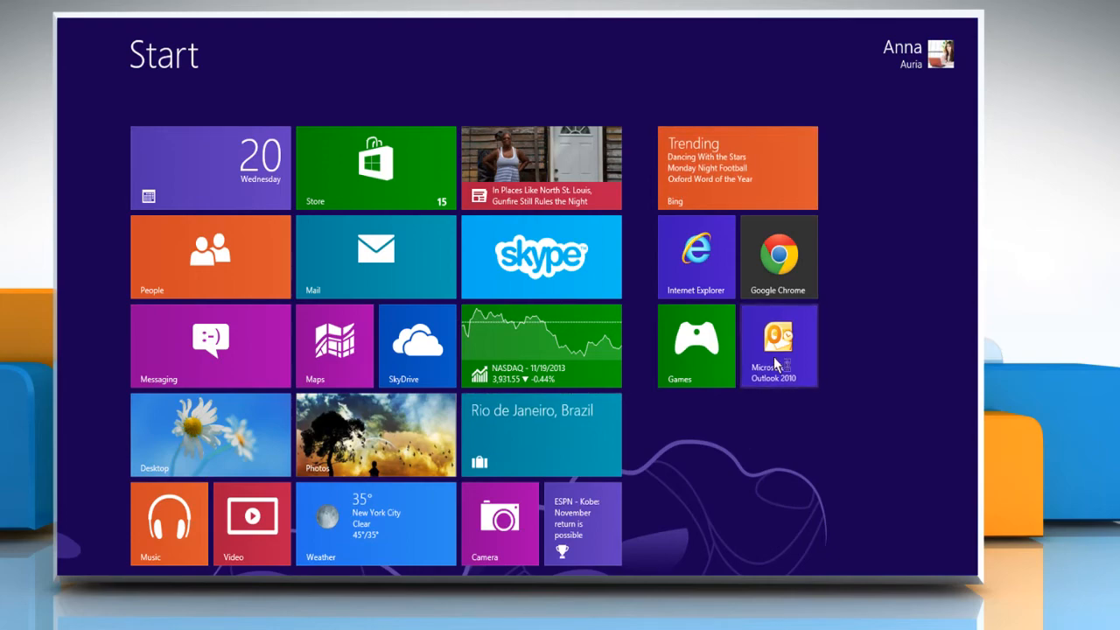
# Step: Launch Microsoft Outlook 2010 from the Start screen tile
pyautogui.click(777, 346)
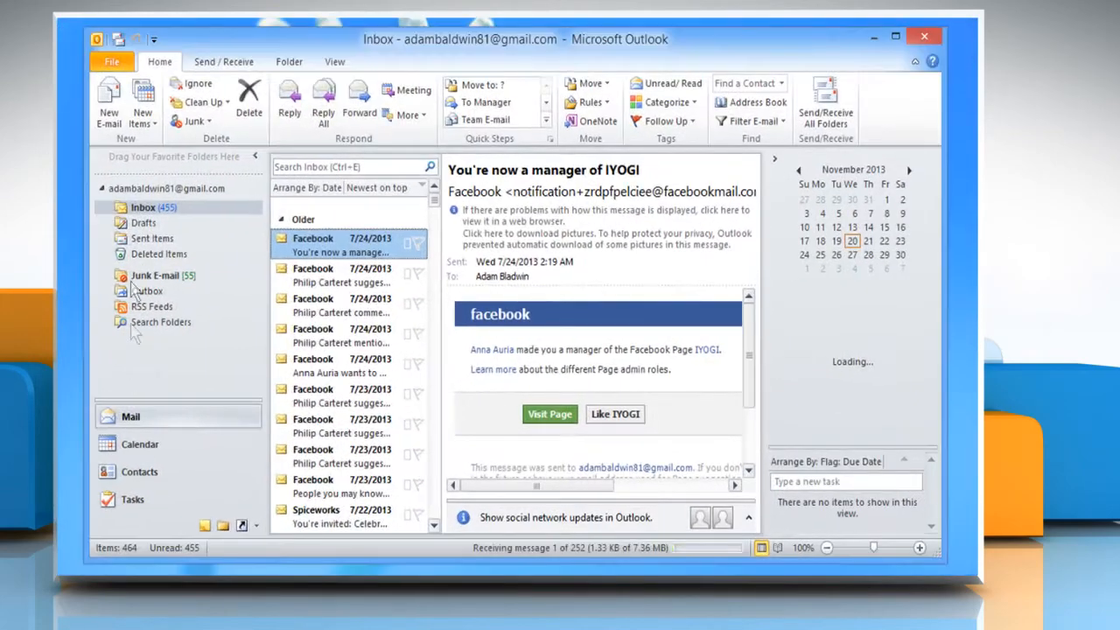
# Step: Reach the Signatures editor through Outlook Options > Mail, then dismiss it
pyautogui.click(112, 61)
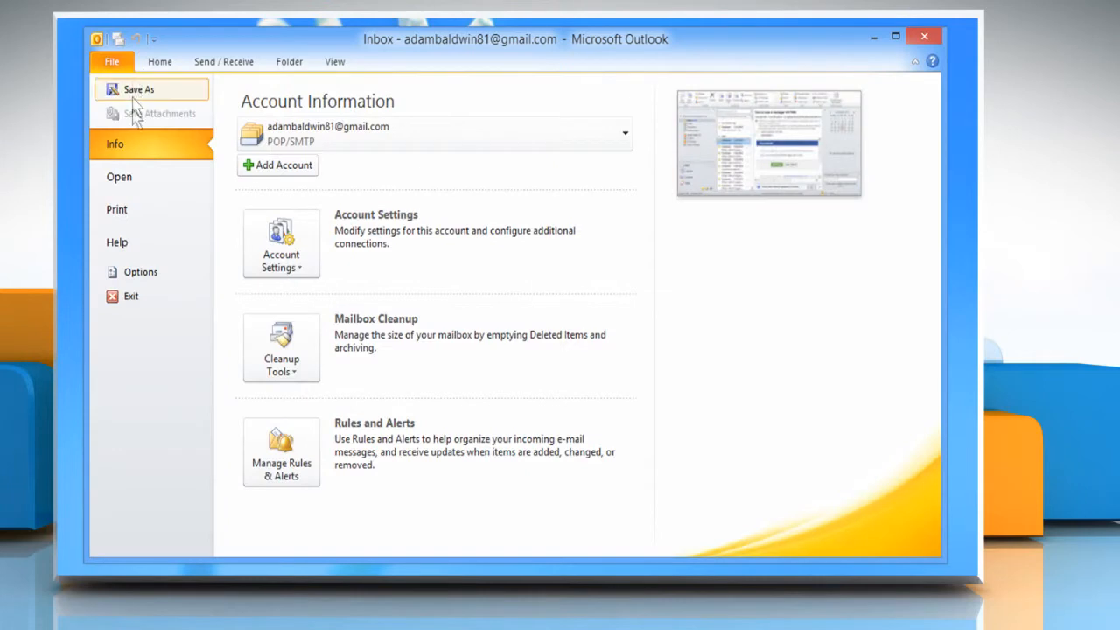
pyautogui.click(140, 271)
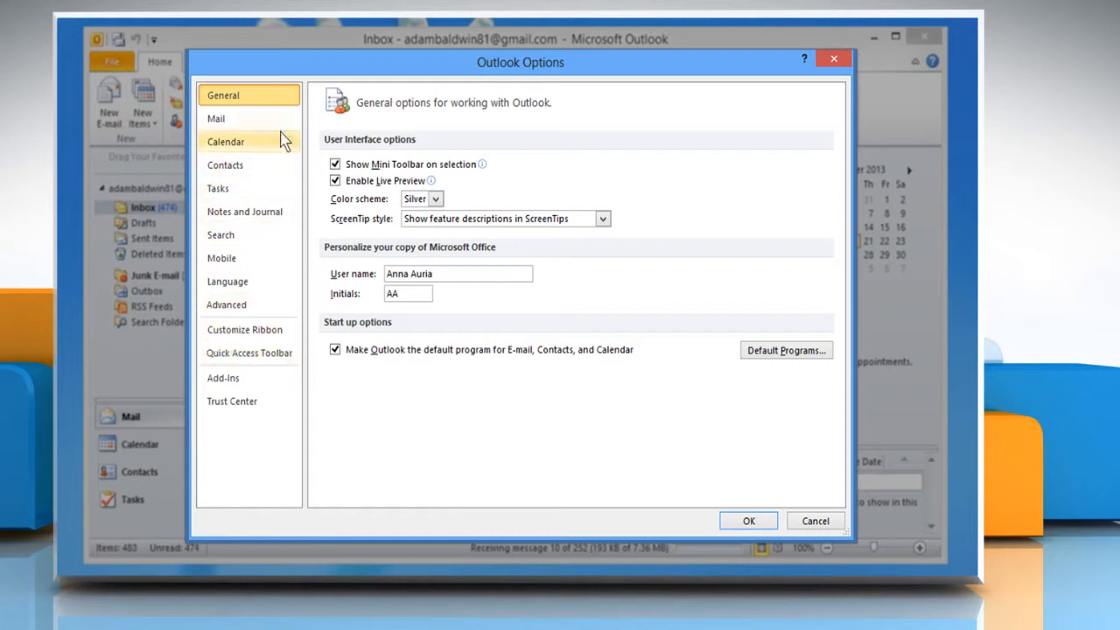
pyautogui.click(215, 119)
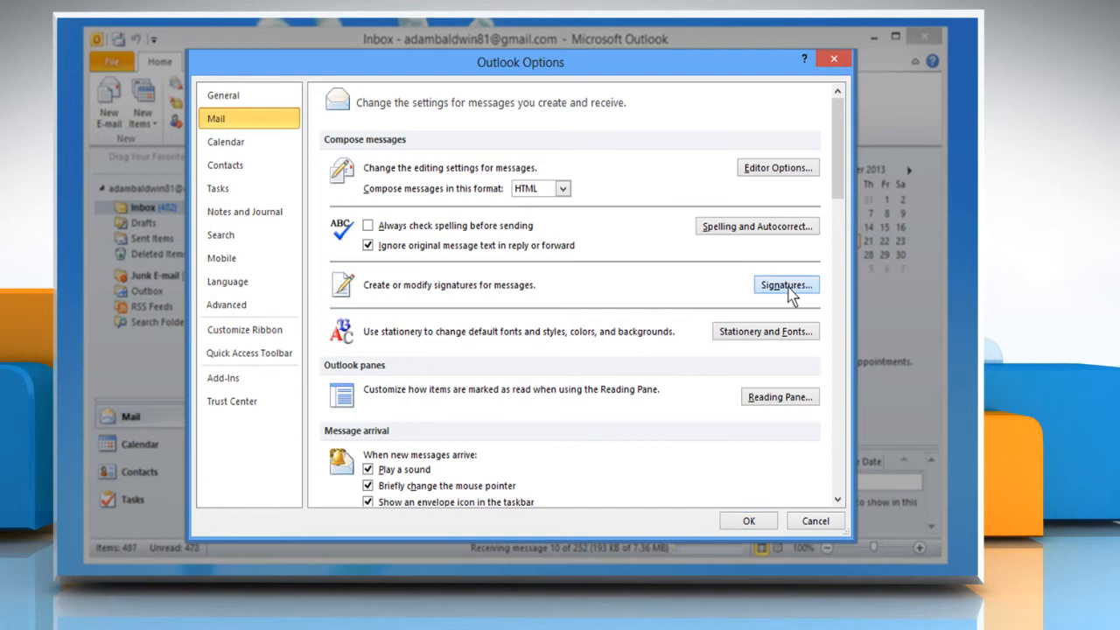
pyautogui.click(784, 283)
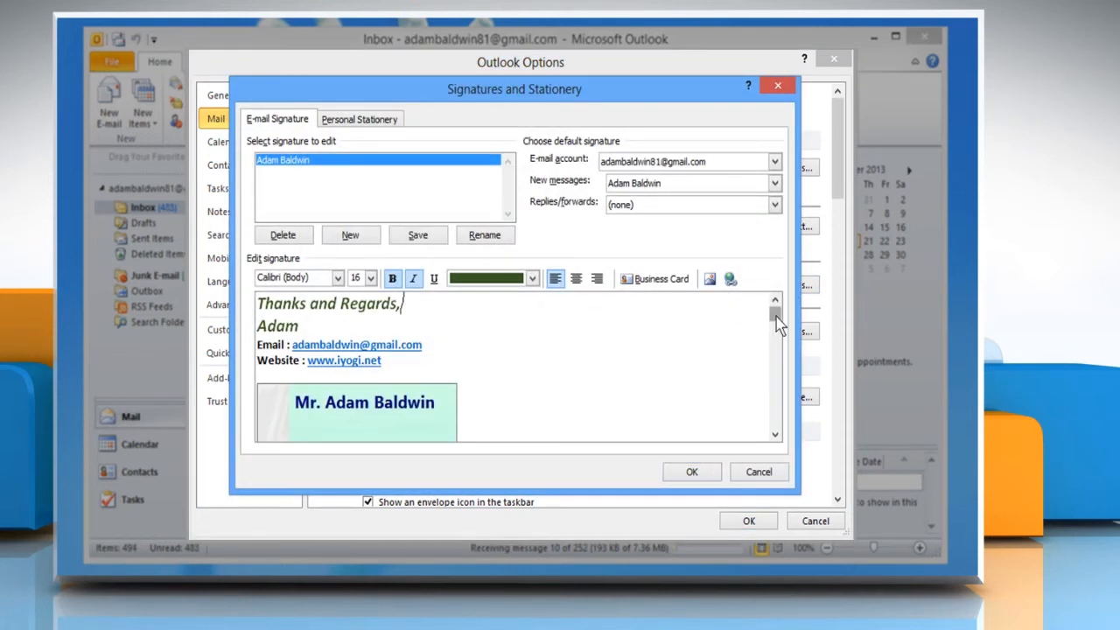
pyautogui.click(691, 473)
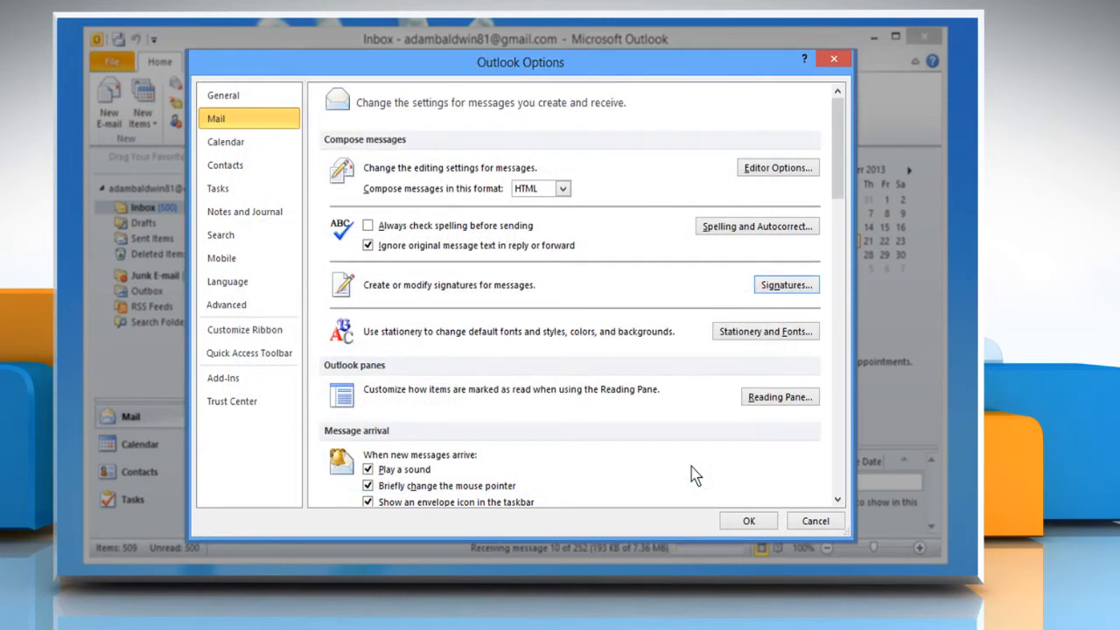
# Step: Show the stored signature files folder and load the plain-text signature in Notepad
pyautogui.click(784, 283)
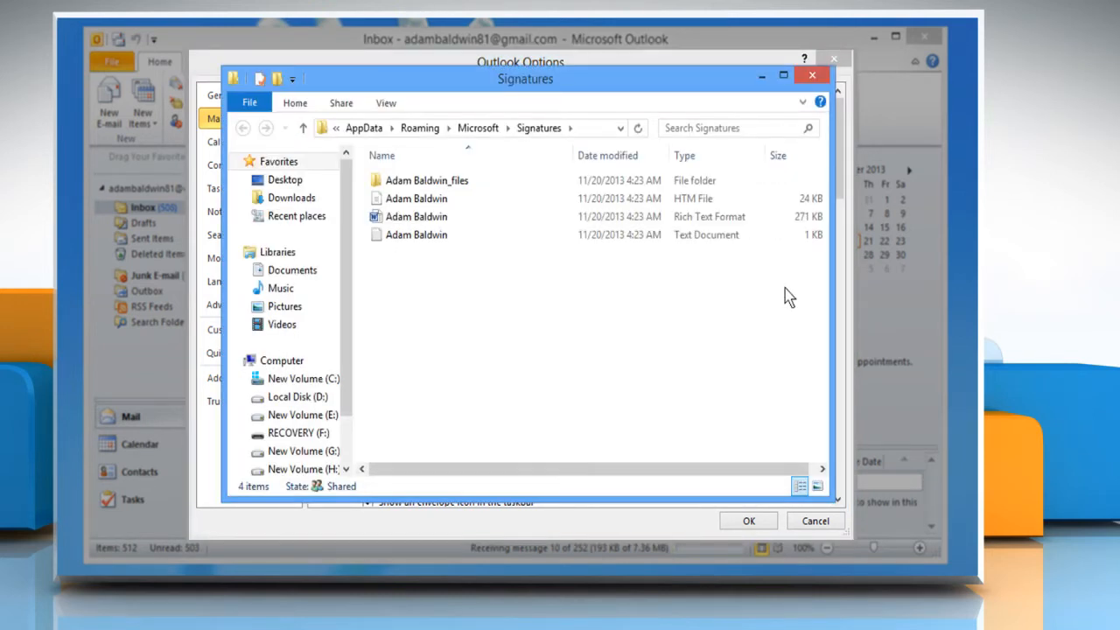
pyautogui.click(416, 234)
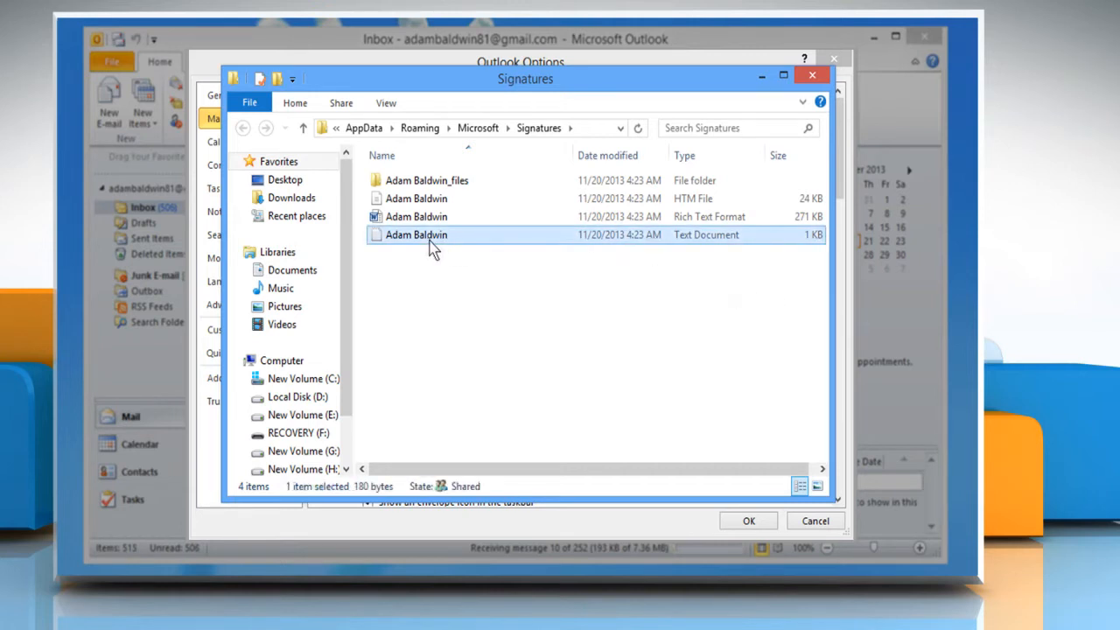
pyautogui.doubleClick(416, 234)
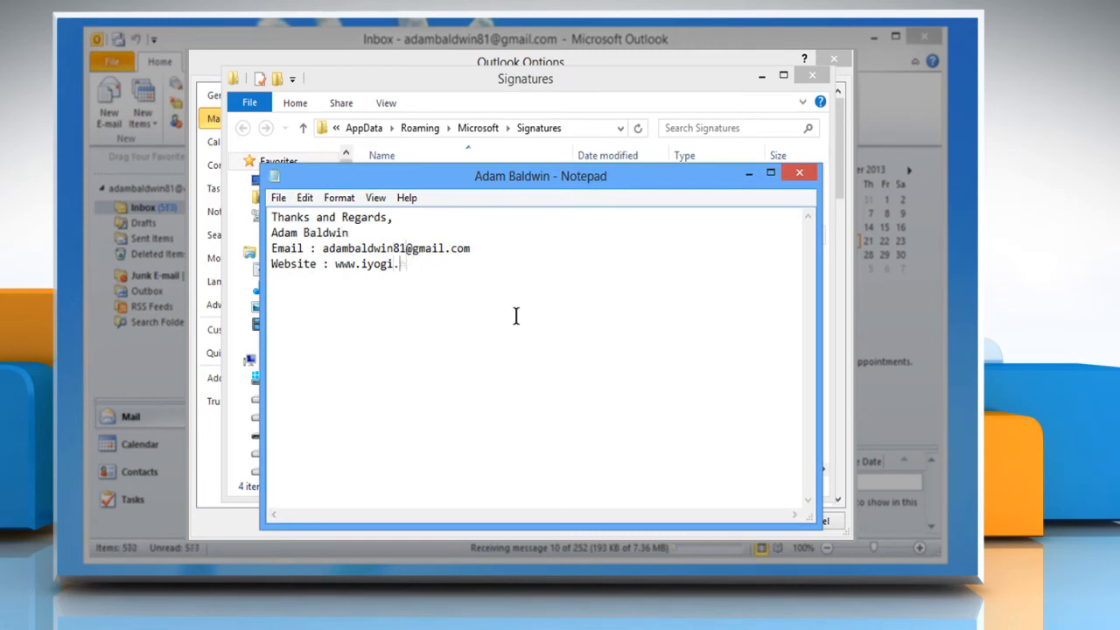
pyautogui.click(278, 196)
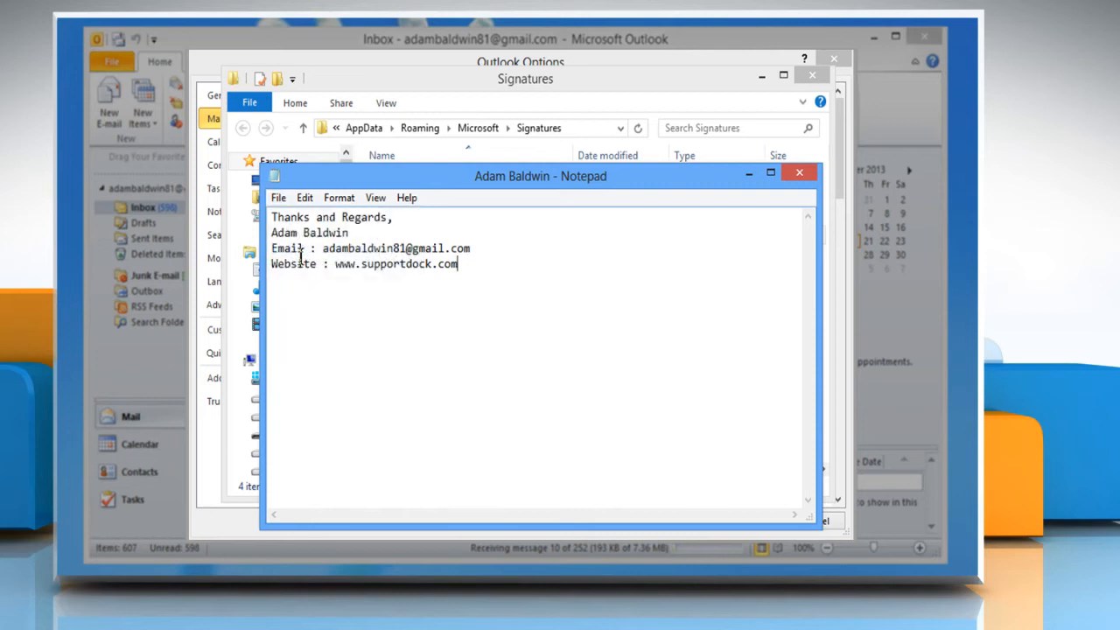
pyautogui.click(798, 173)
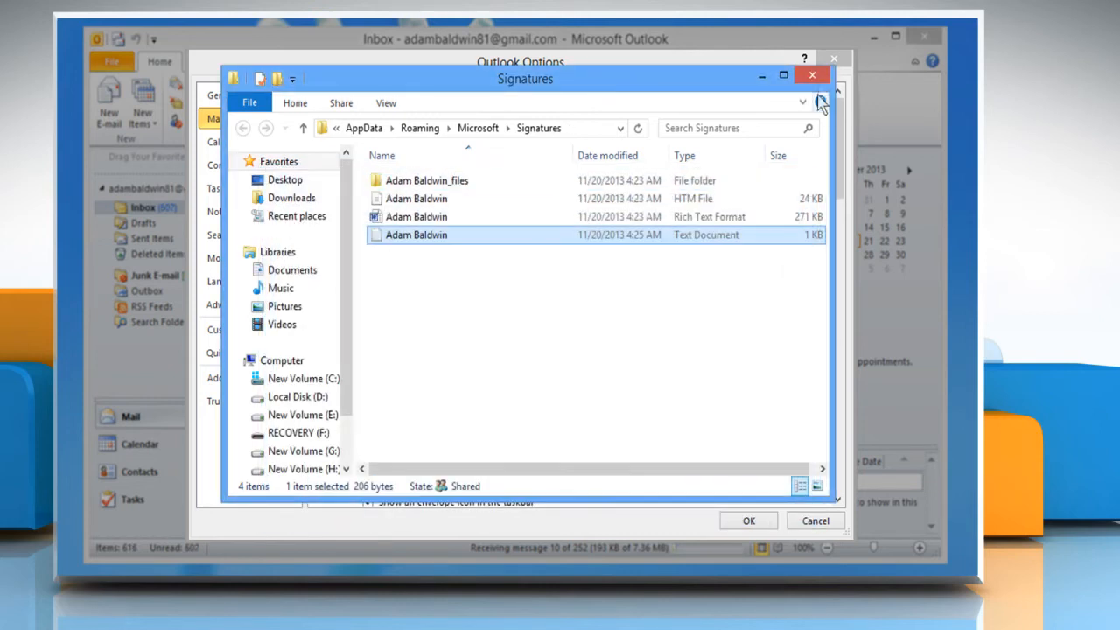
pyautogui.click(812, 73)
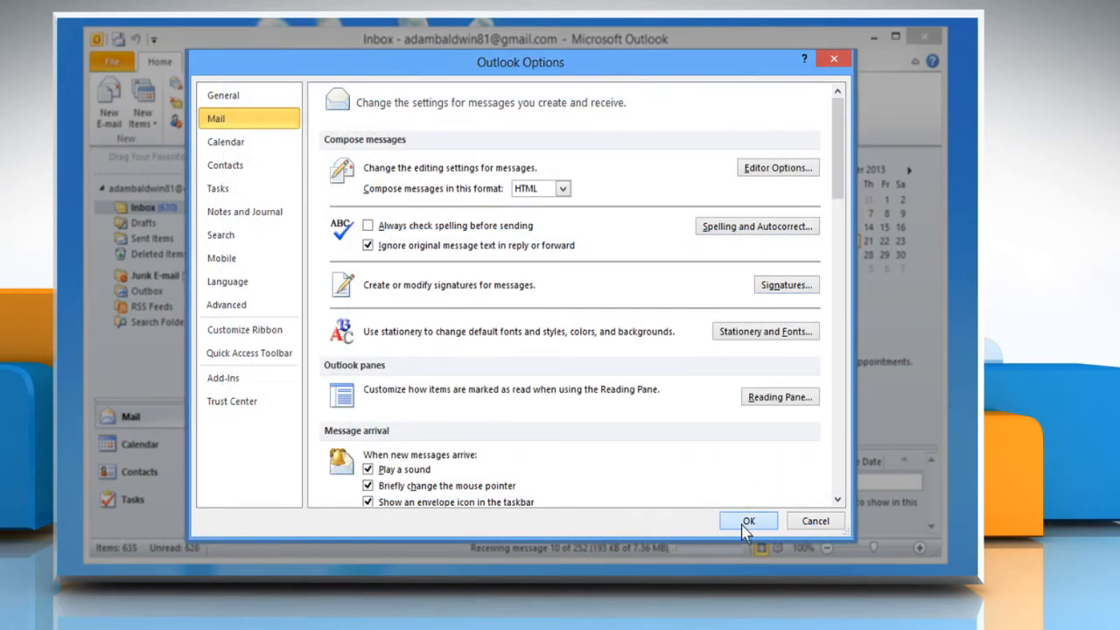
pyautogui.click(748, 521)
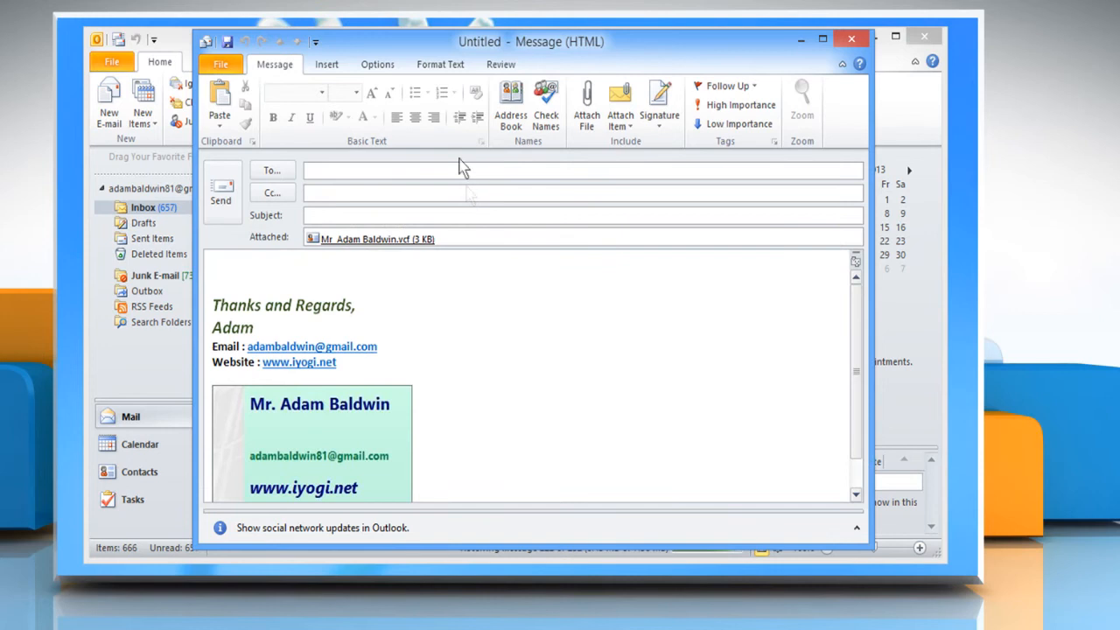
# Step: Switch the new message to Plain Text format, accepting the Compatibility Checker warning
pyautogui.click(441, 63)
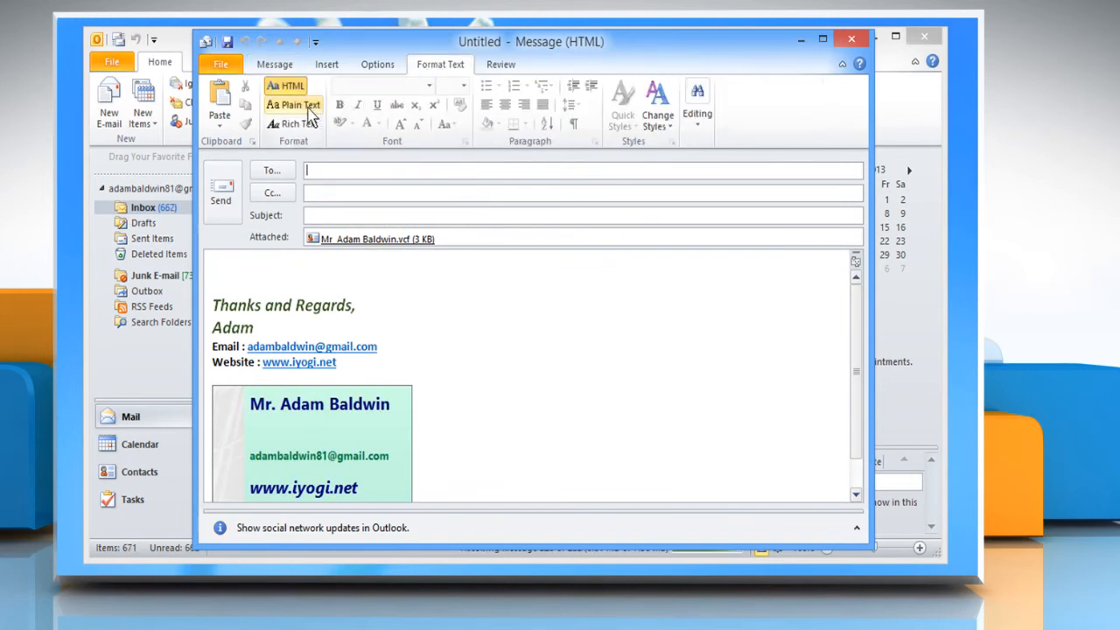
pyautogui.click(294, 105)
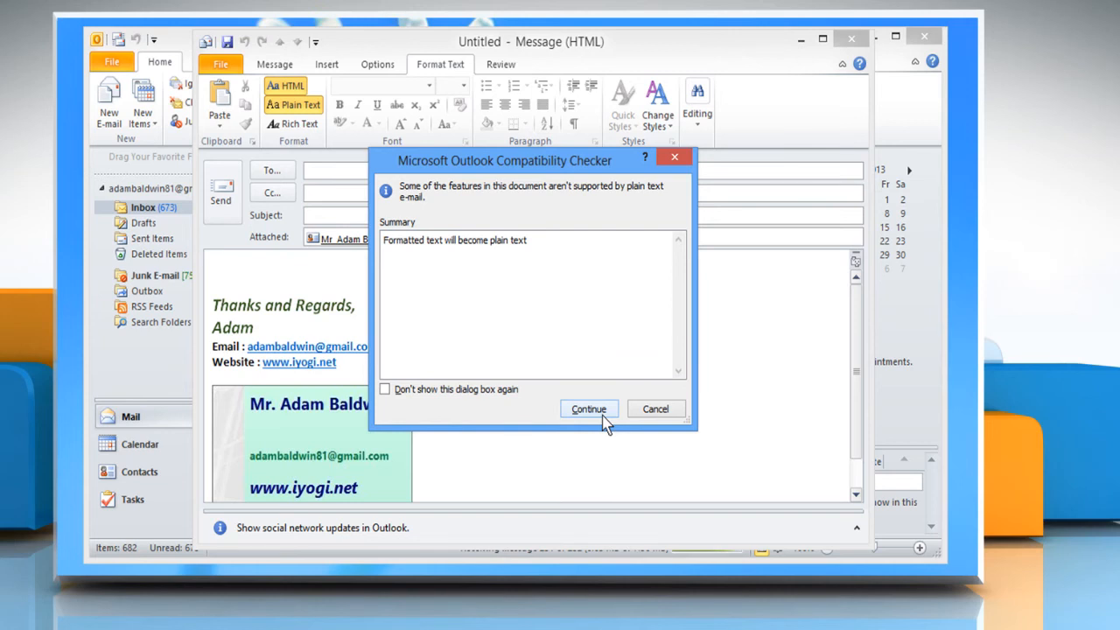
pyautogui.click(588, 409)
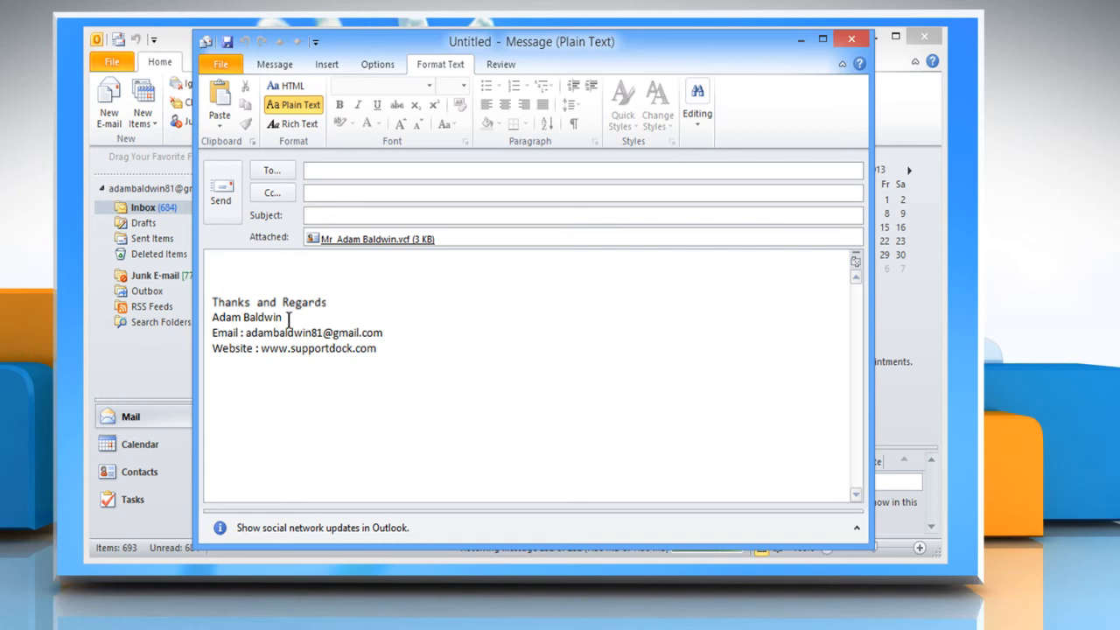
pyautogui.moveTo(413, 388)
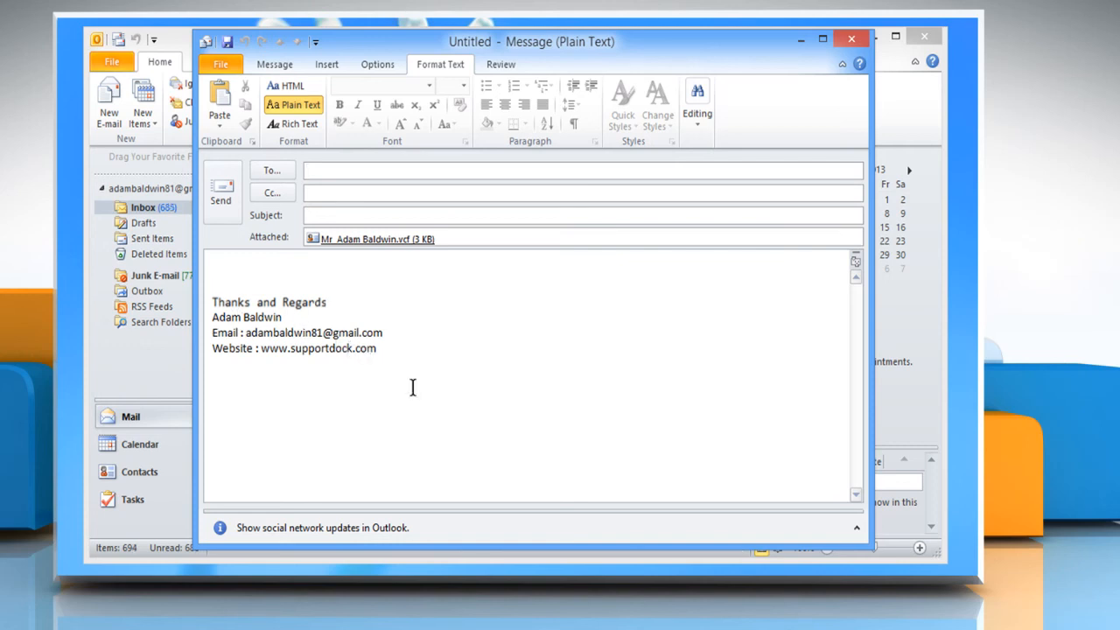